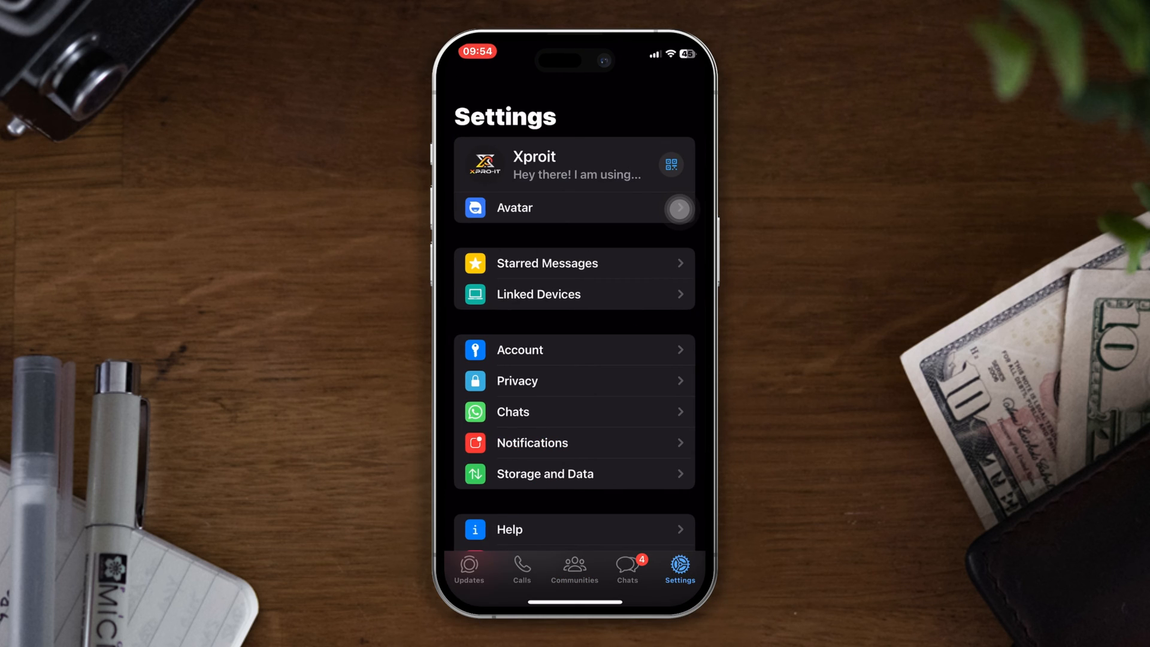
- Switch on Instant Video Messages in WhatsApp's Chats settings
click(512, 411)
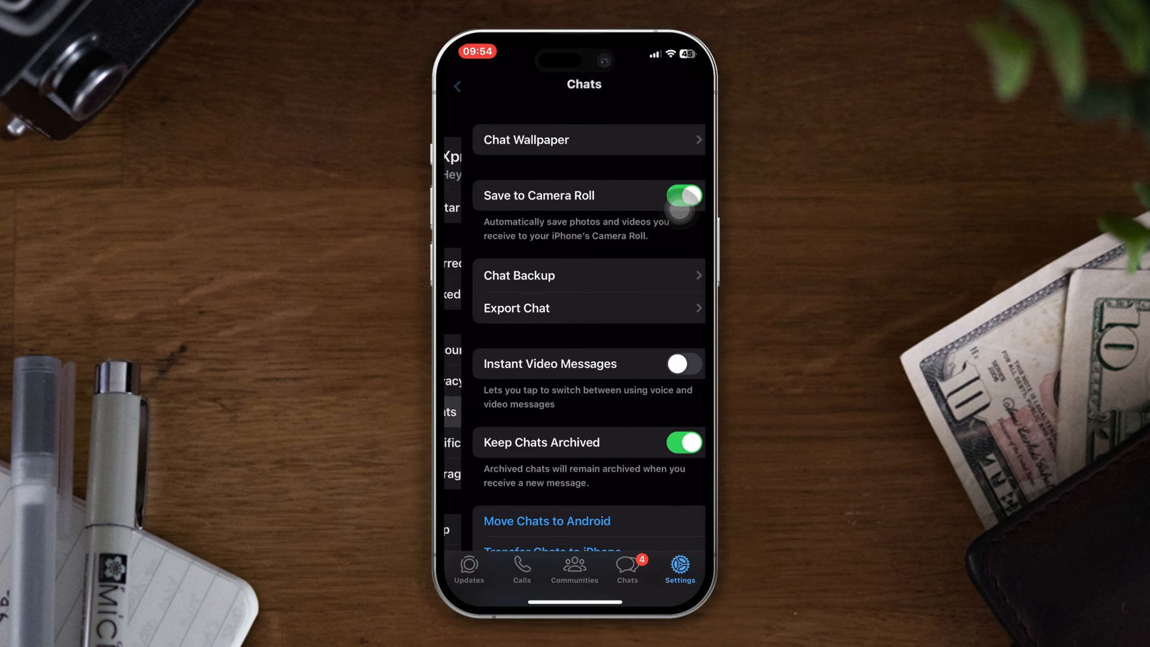
click(678, 364)
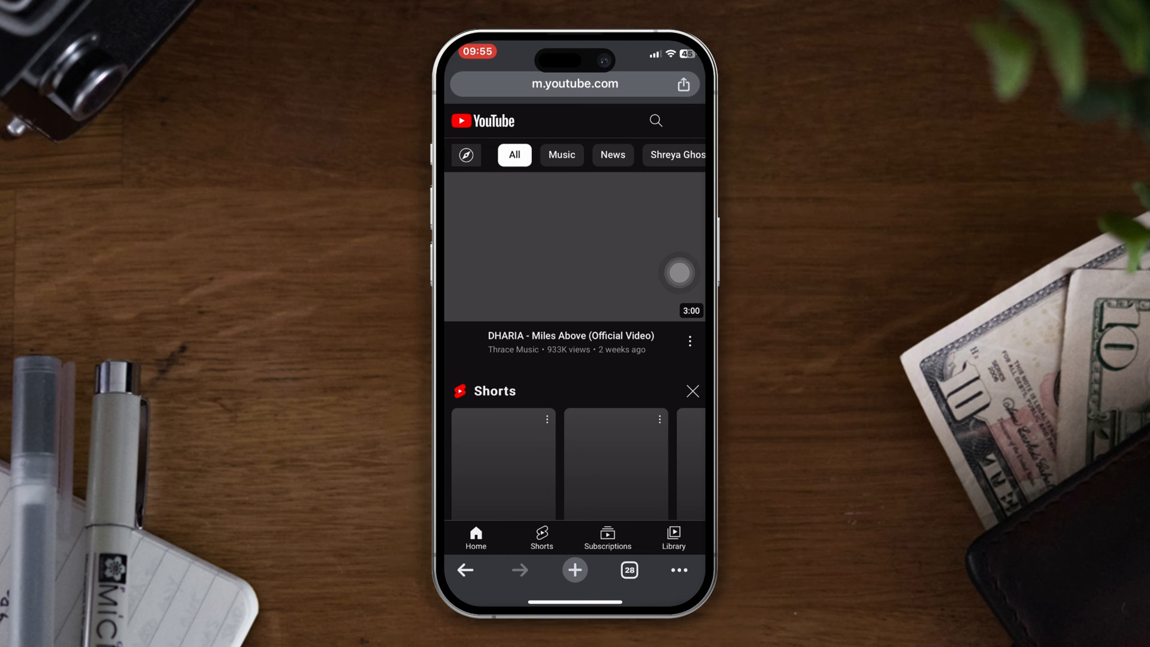
- Scroll through the YouTube home feed to confirm videos load over the connection
scroll(down, 3)
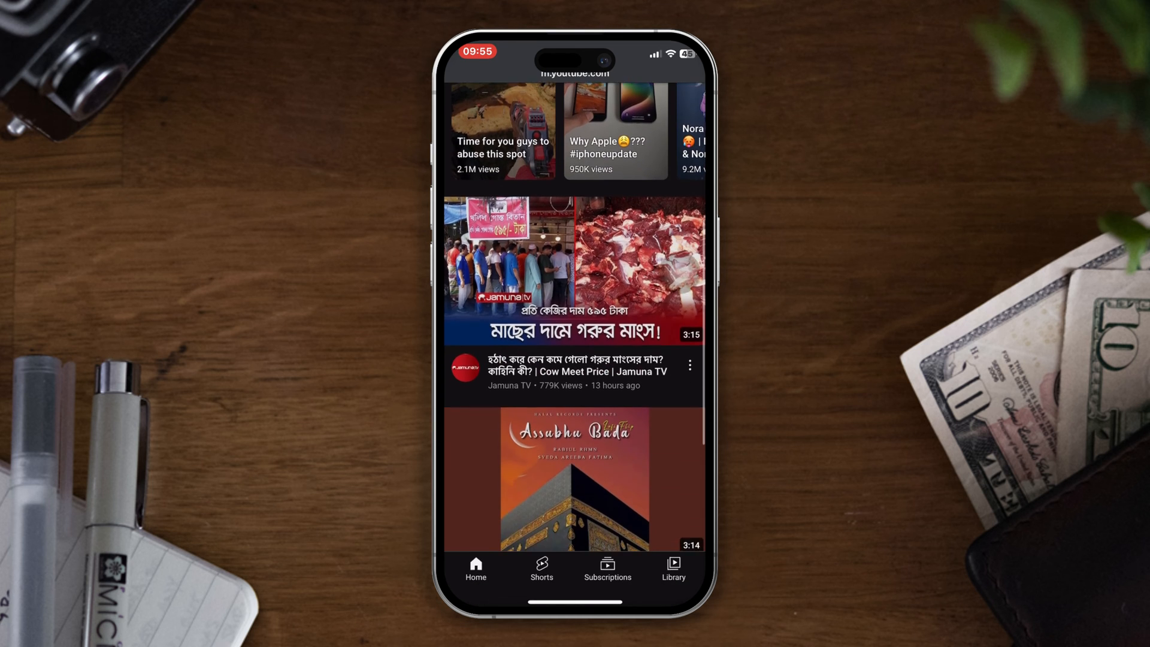
scroll(down, 3)
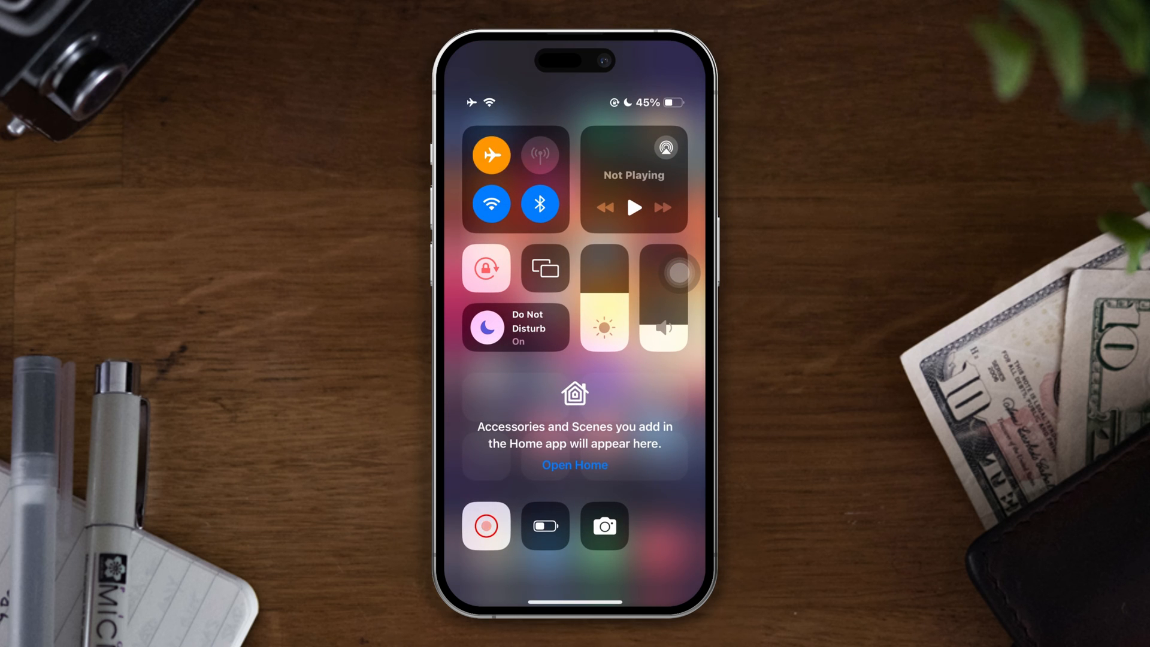
- Turn airplane mode back off from Control Center
click(491, 155)
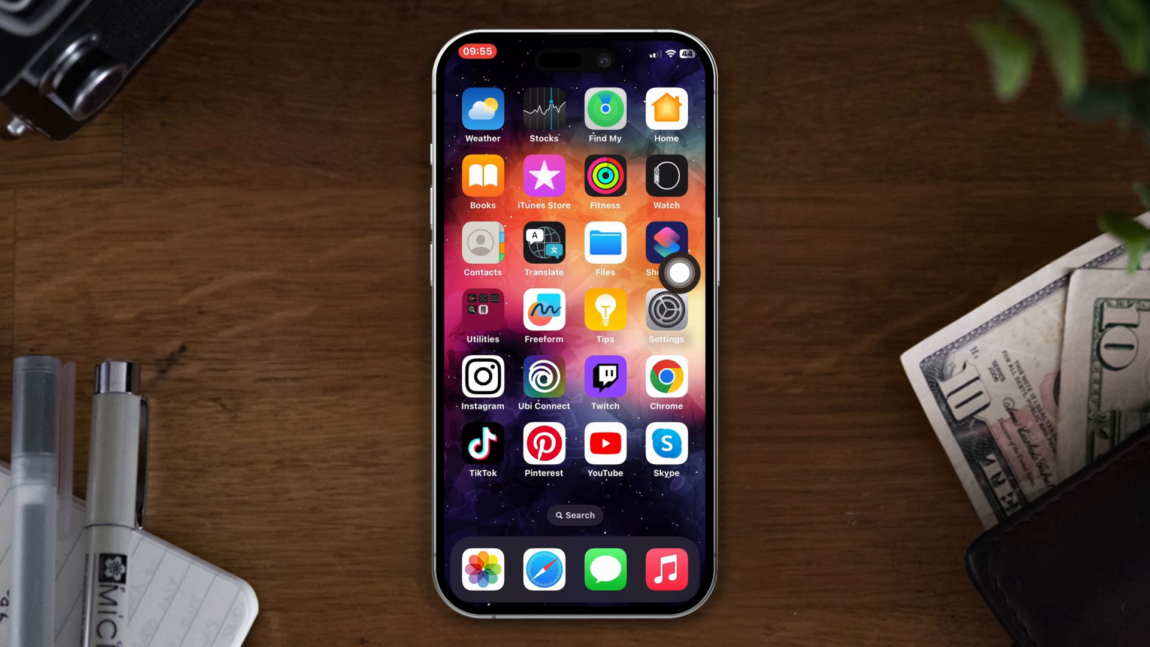
- Offload WhatsApp from iPhone Storage, keeping its documents and data, and confirm
click(665, 311)
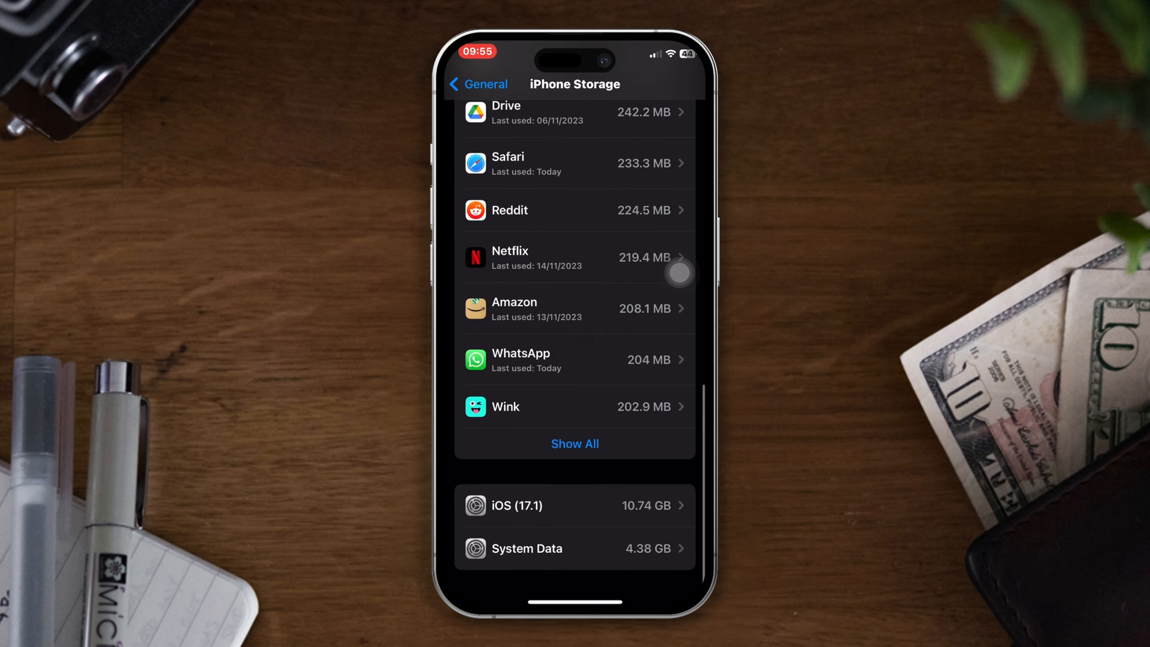
click(573, 359)
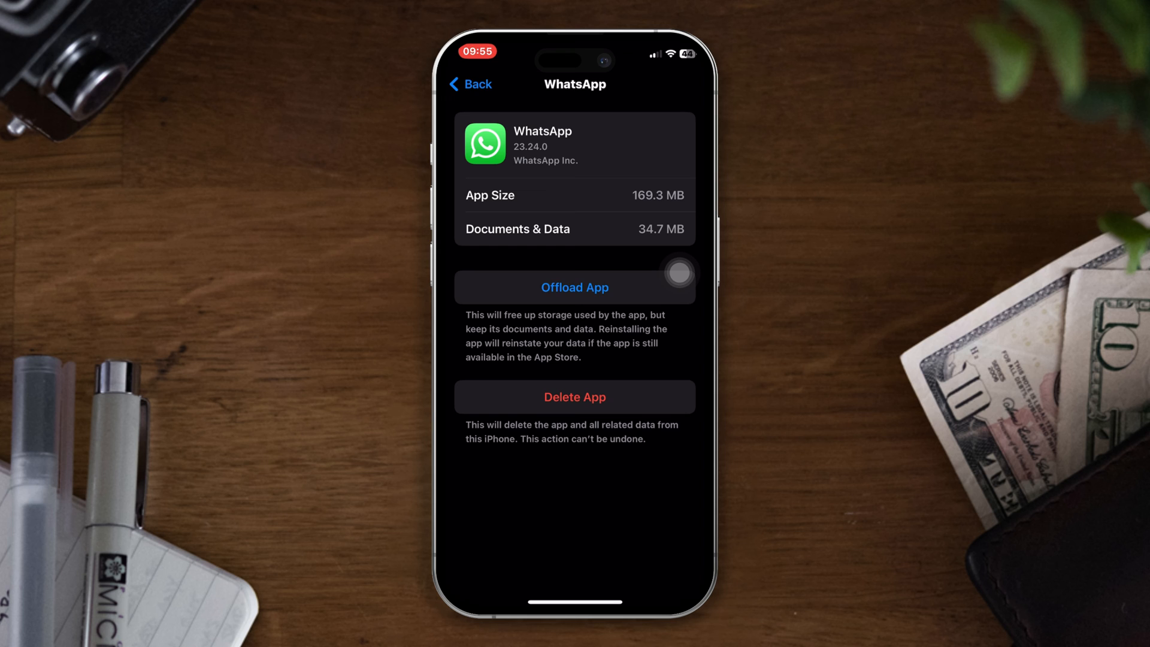
click(574, 286)
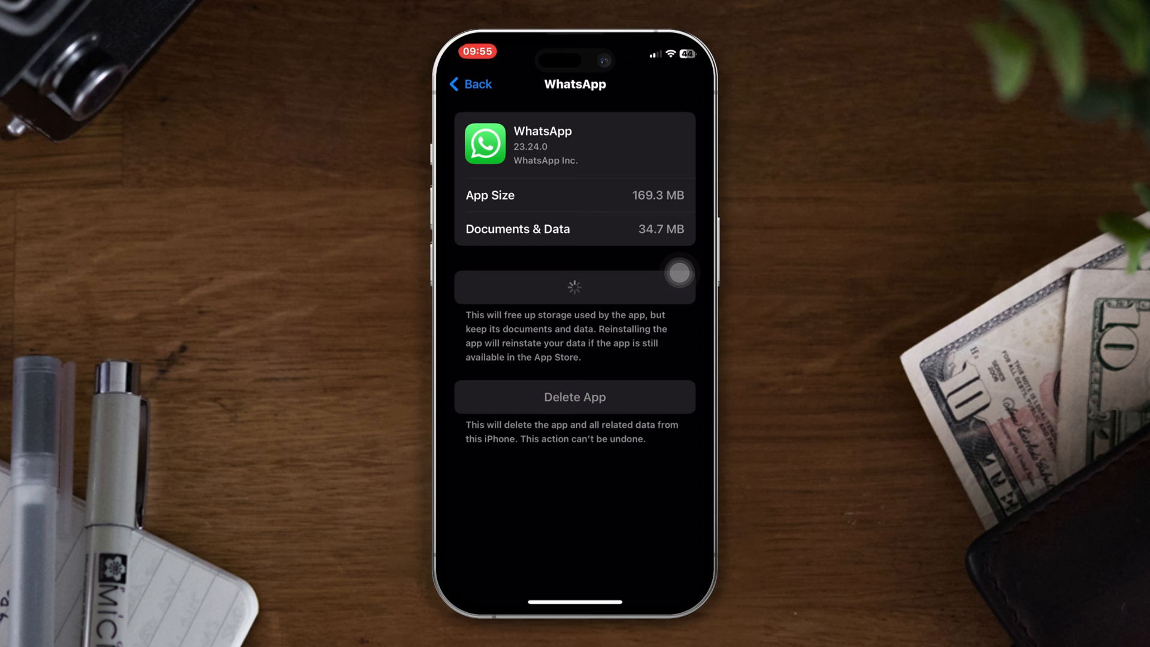
click(576, 287)
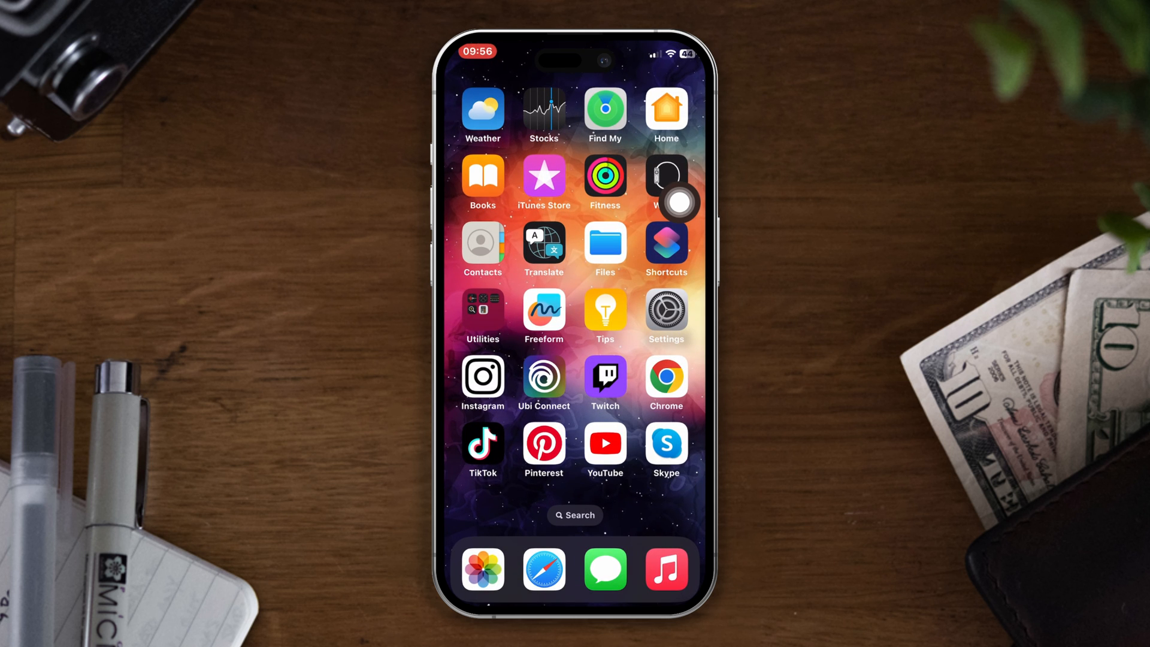
scroll(left, 3)
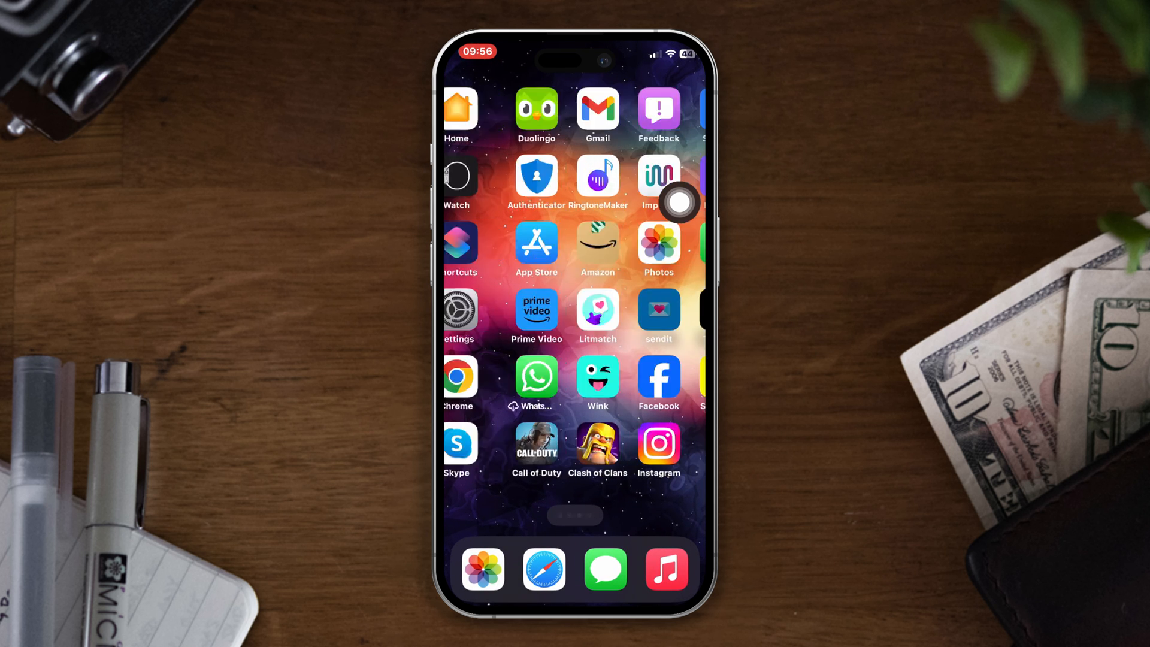
scroll(left, 3)
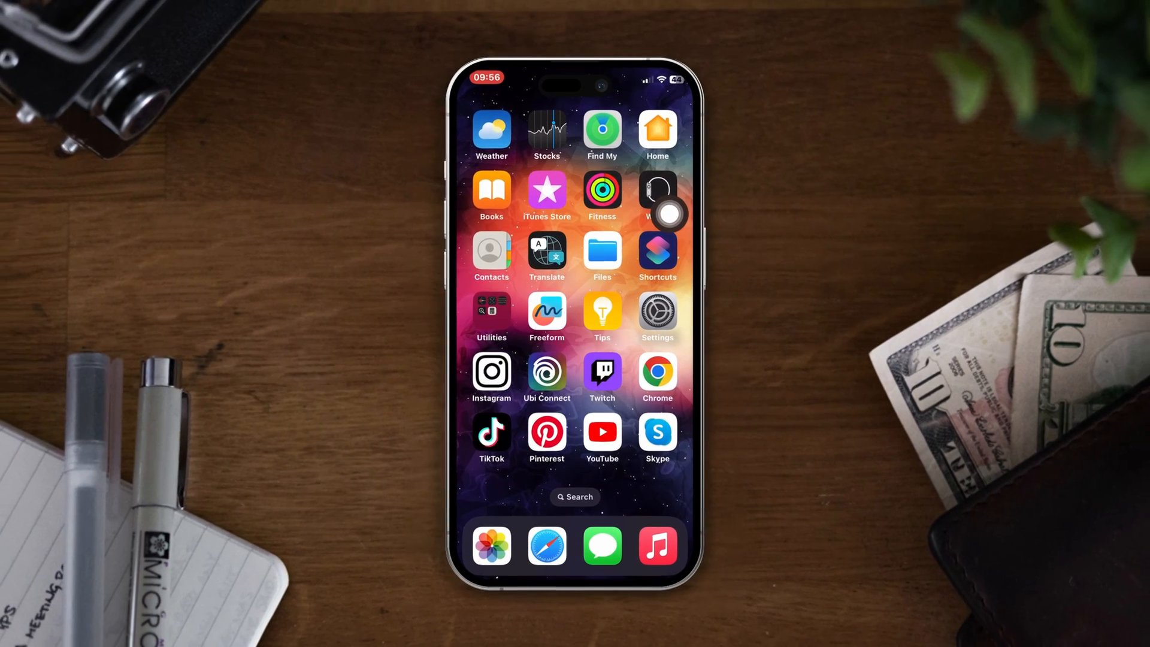